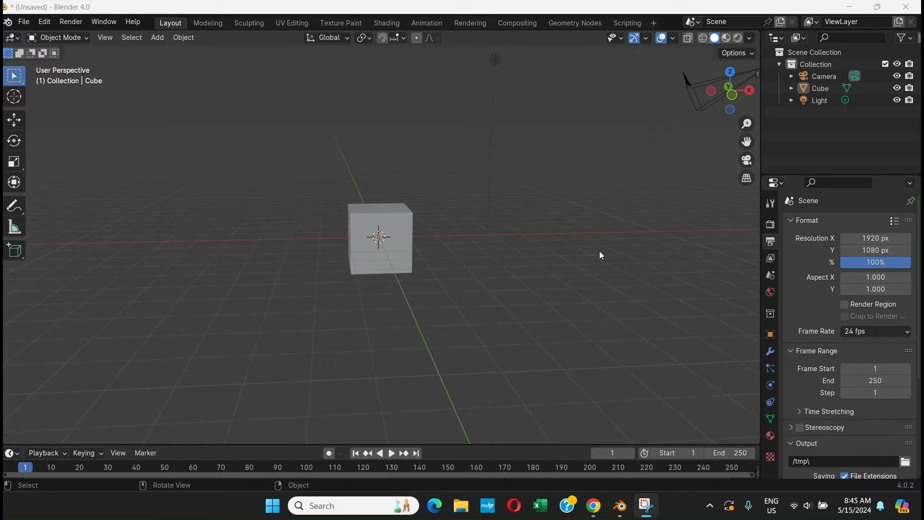
mouse_move(735, 247)
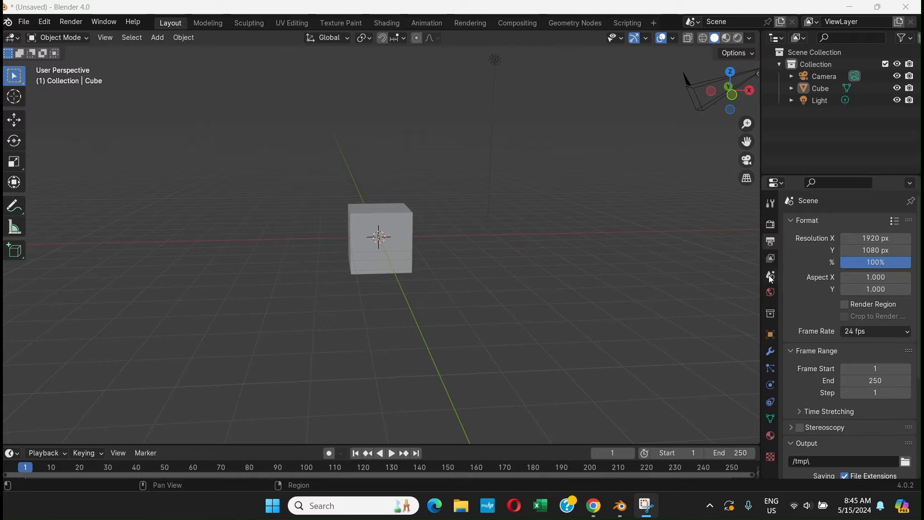
mouse_move(771, 277)
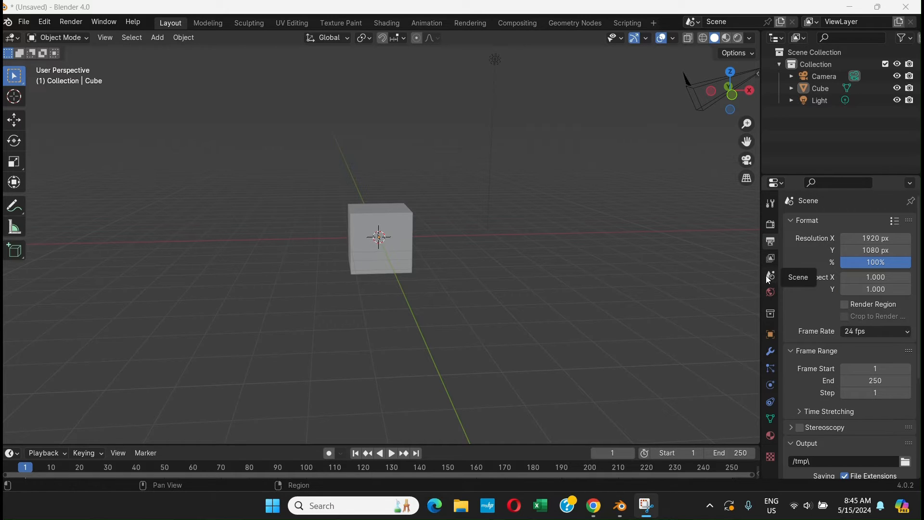
- Show the Scene properties and collapse the Units panel
left_click(770, 276)
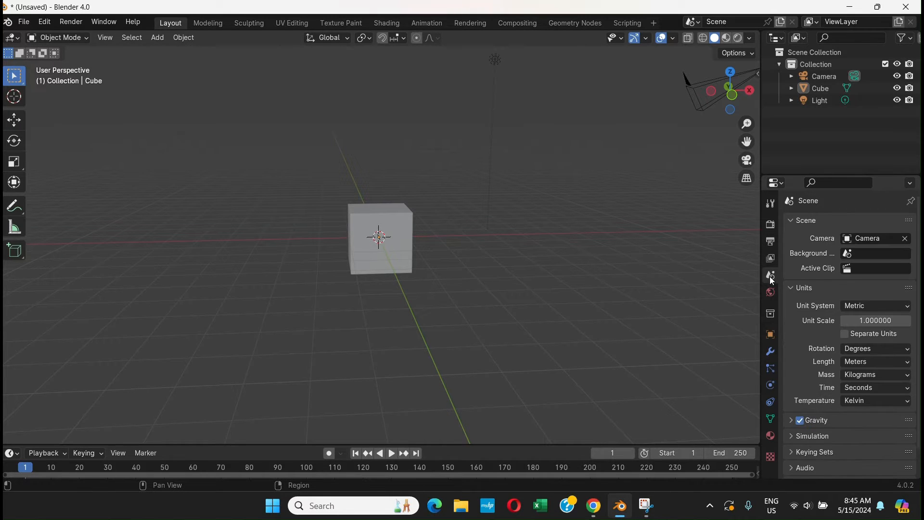
left_click(794, 288)
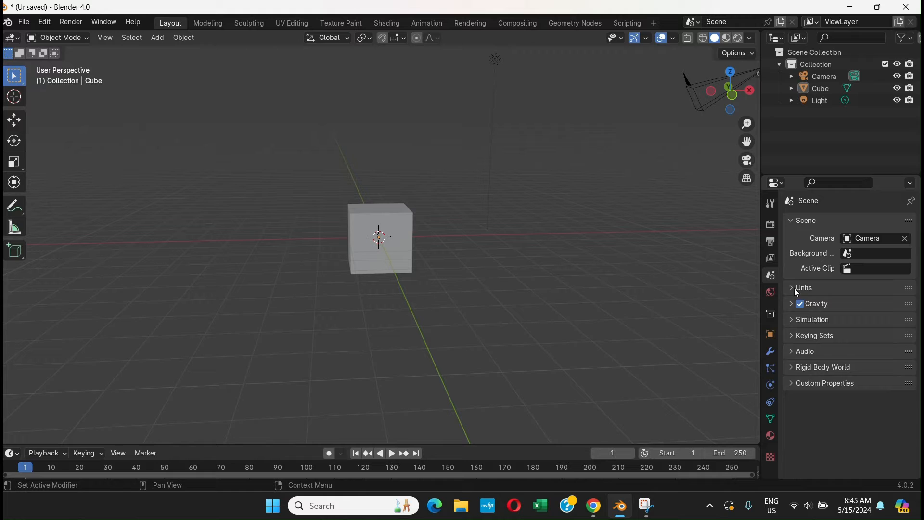
mouse_move(797, 290)
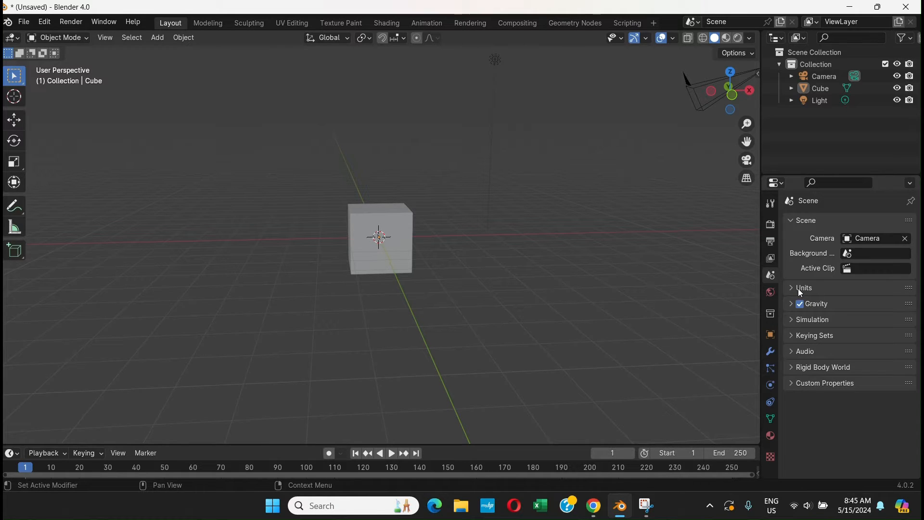
- Expand the Units panel and set the unit system to Imperial (feet, pounds)
left_click(803, 288)
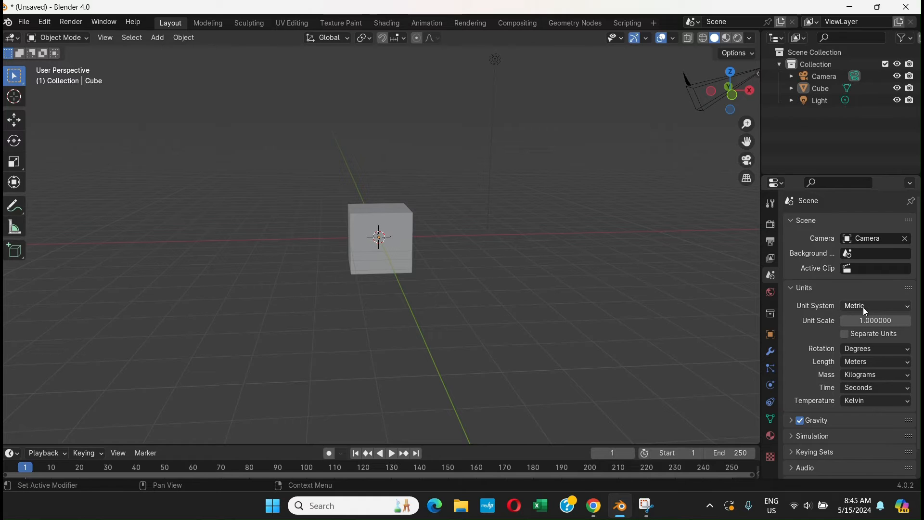
mouse_move(860, 305)
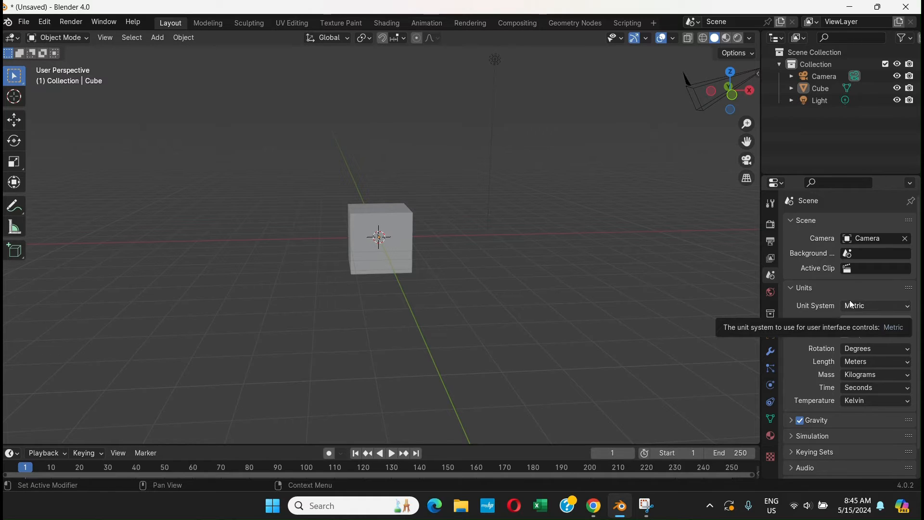
mouse_move(889, 309)
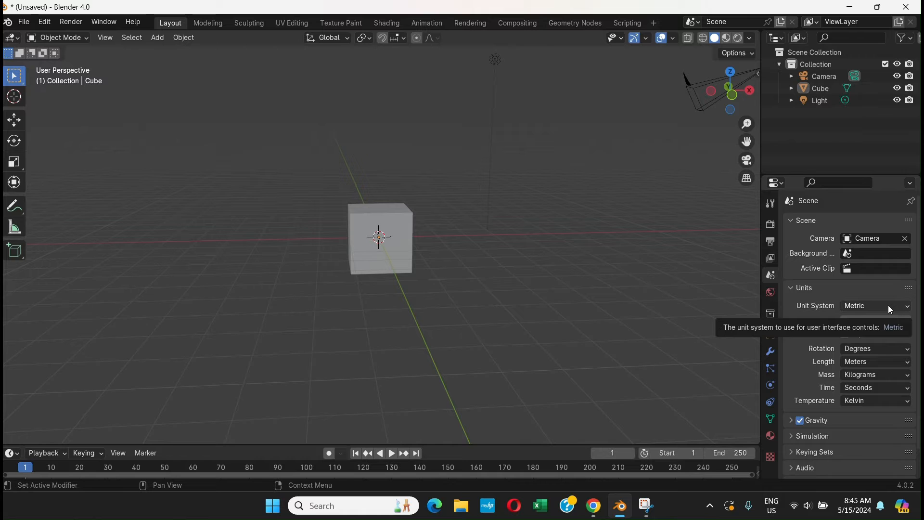
left_click(875, 305)
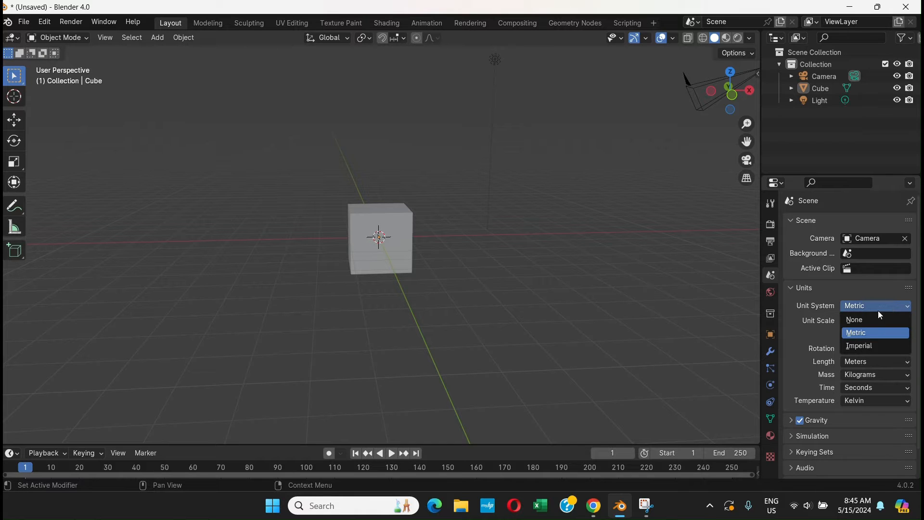
left_click(859, 346)
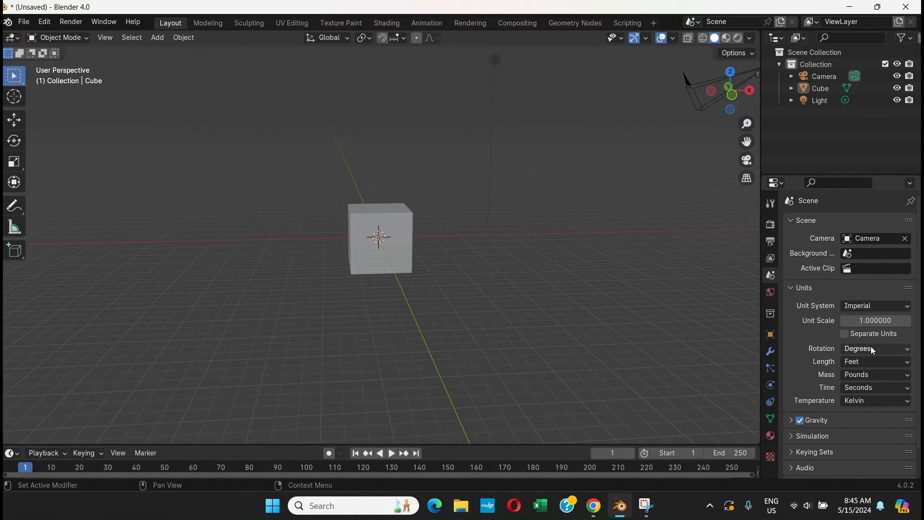
mouse_move(875, 305)
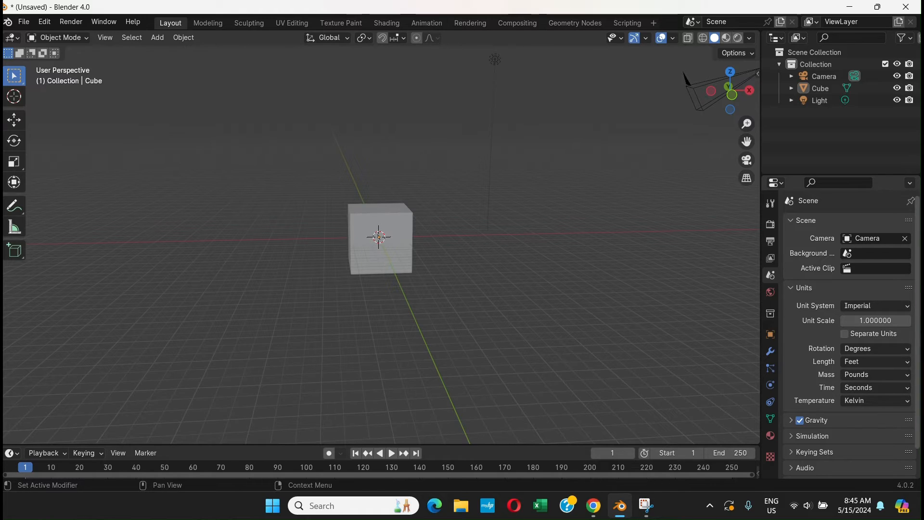
mouse_move(843, 361)
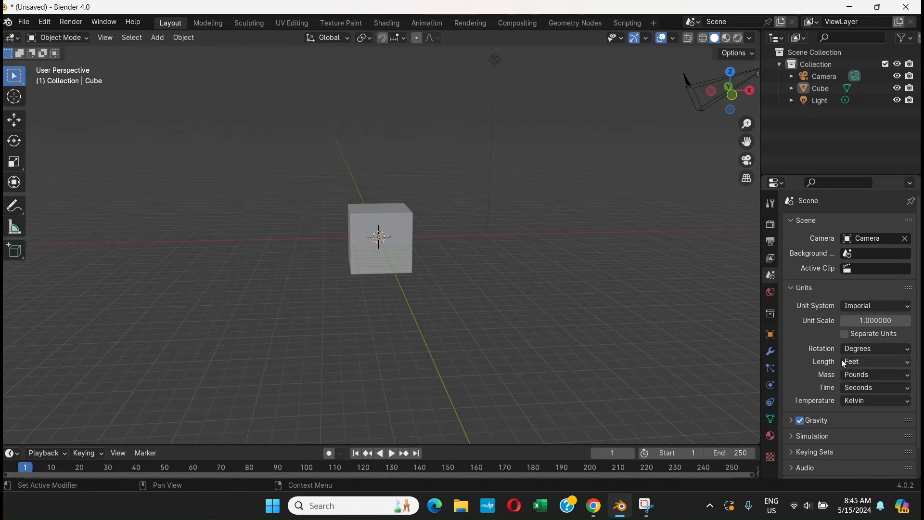
mouse_move(850, 365)
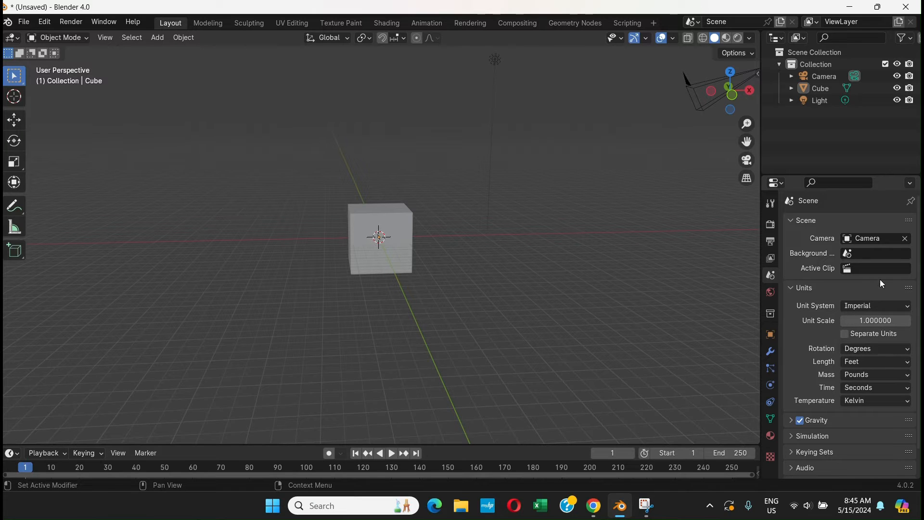
mouse_move(845, 297)
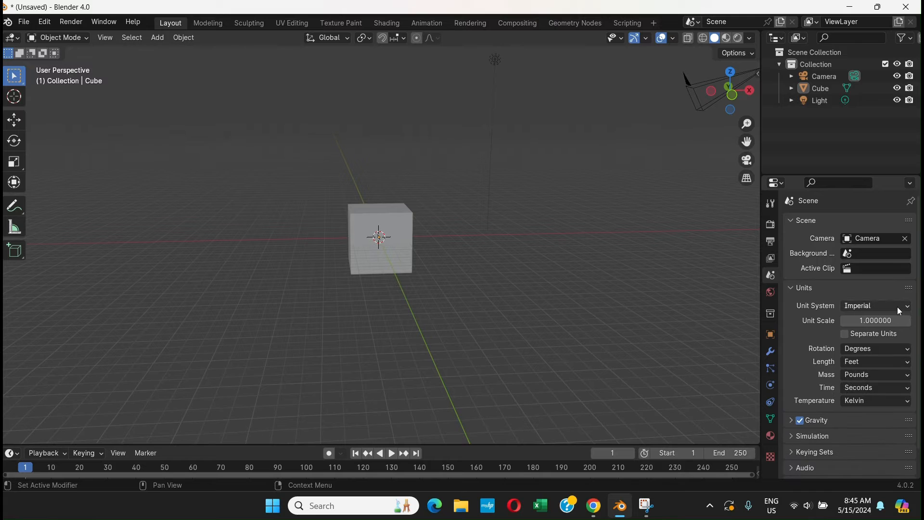
- Set the unit system back to Metric (meters, kilograms)
left_click(875, 306)
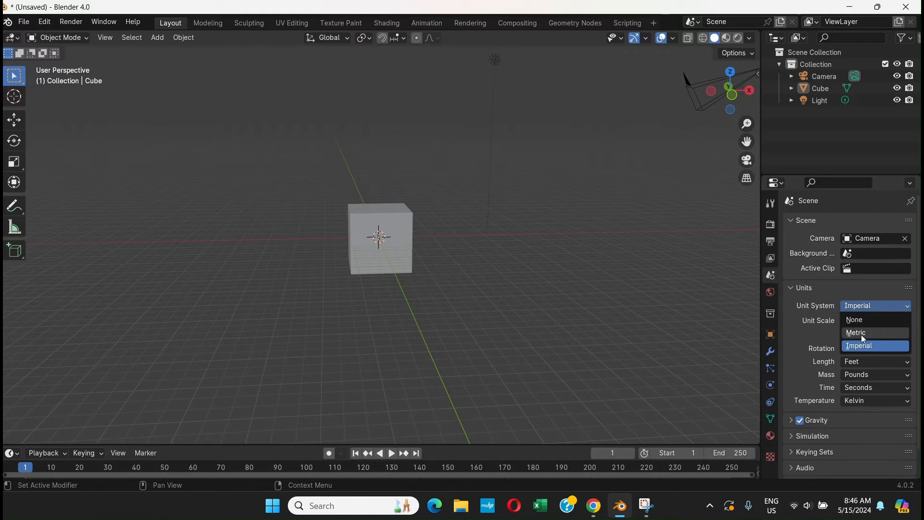
left_click(856, 332)
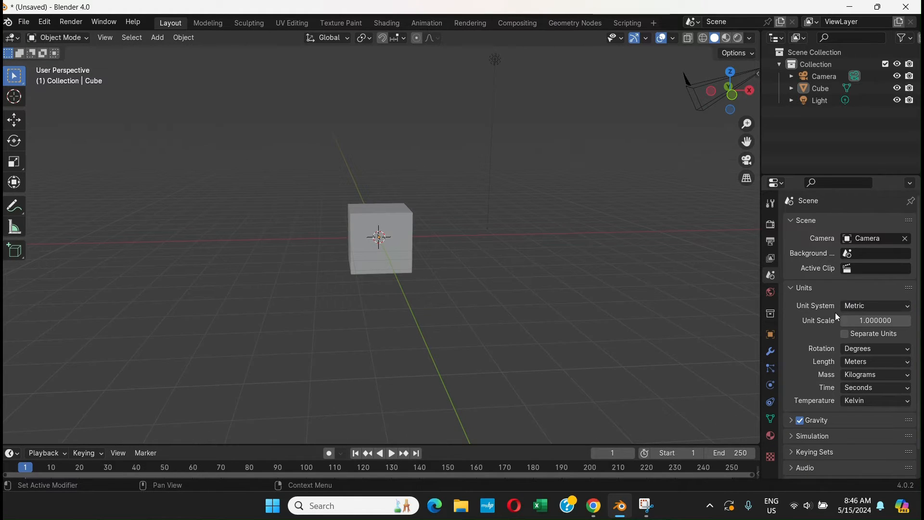
mouse_move(876, 349)
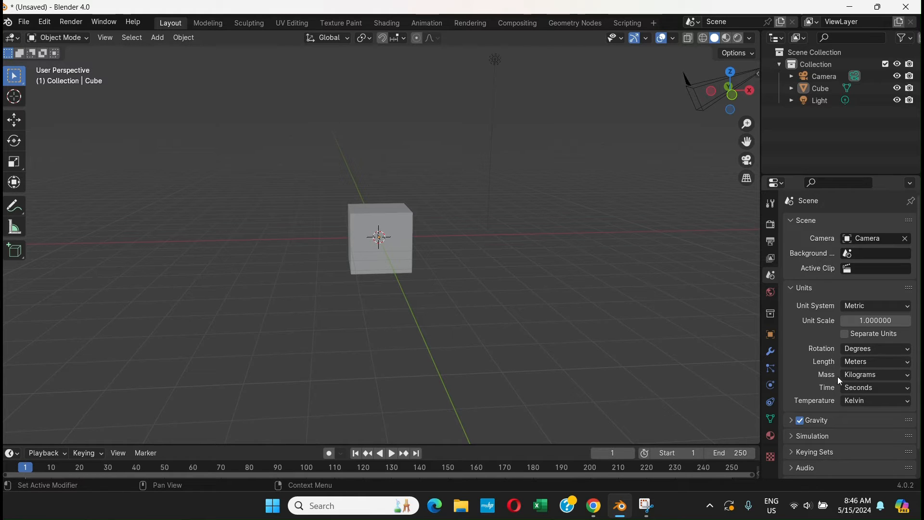
mouse_move(808, 303)
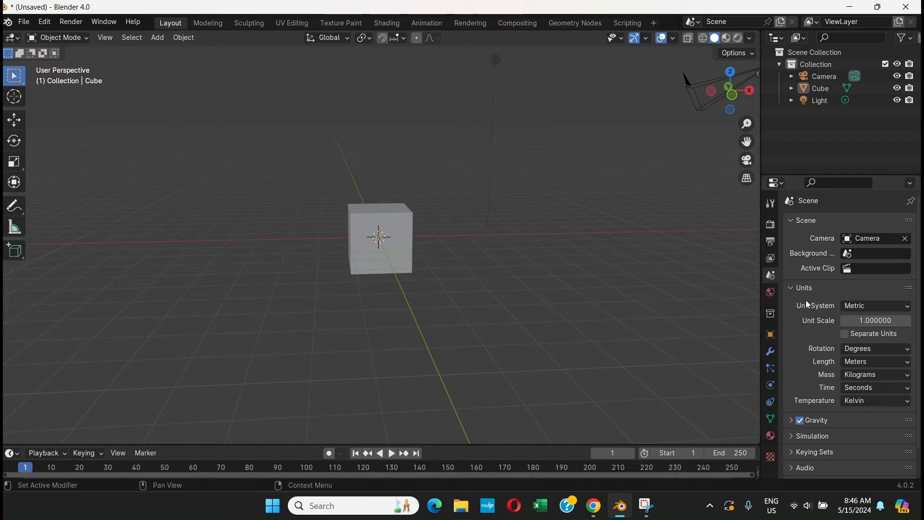
mouse_move(830, 372)
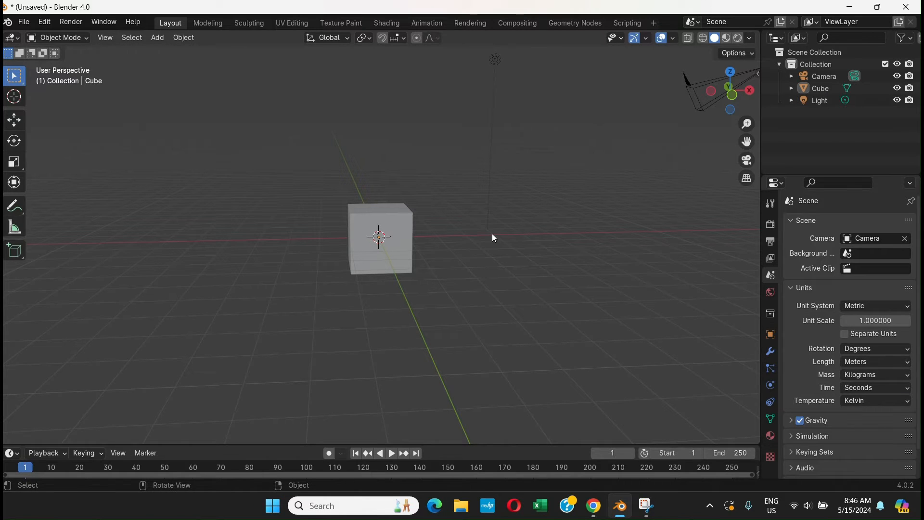
- Orbit the viewport to look at the cube straight from the front
left_click_drag(493, 238, 486, 282)
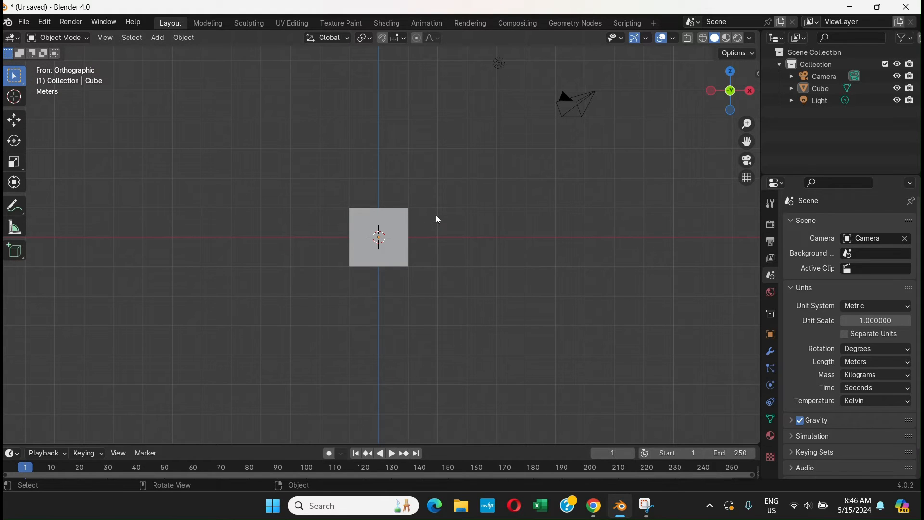
mouse_move(377, 119)
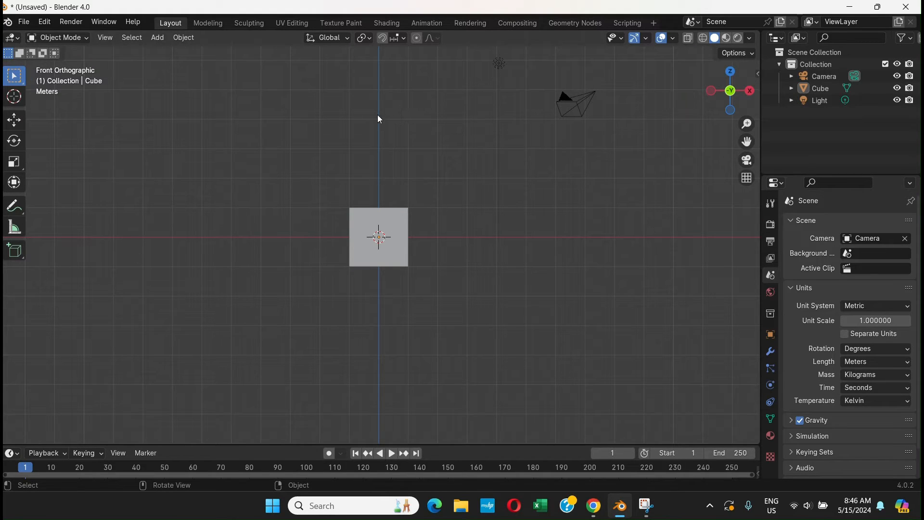
mouse_move(558, 195)
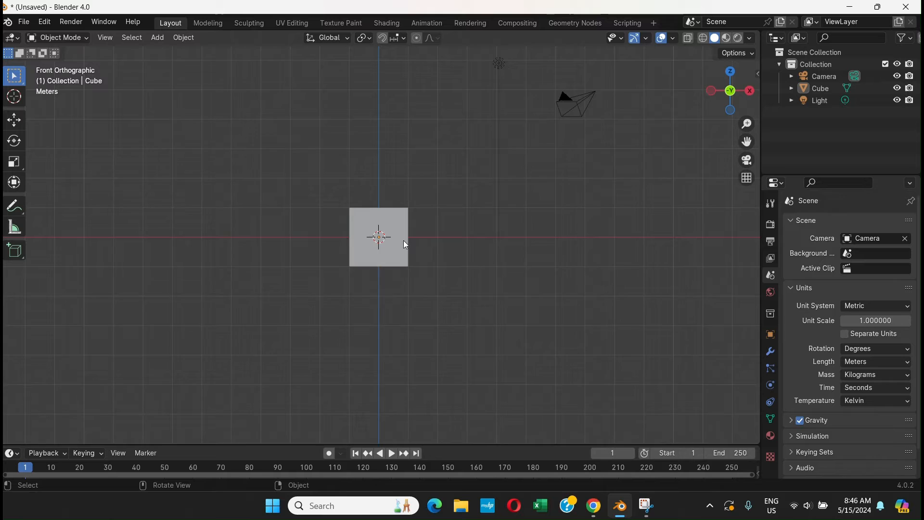
mouse_move(398, 212)
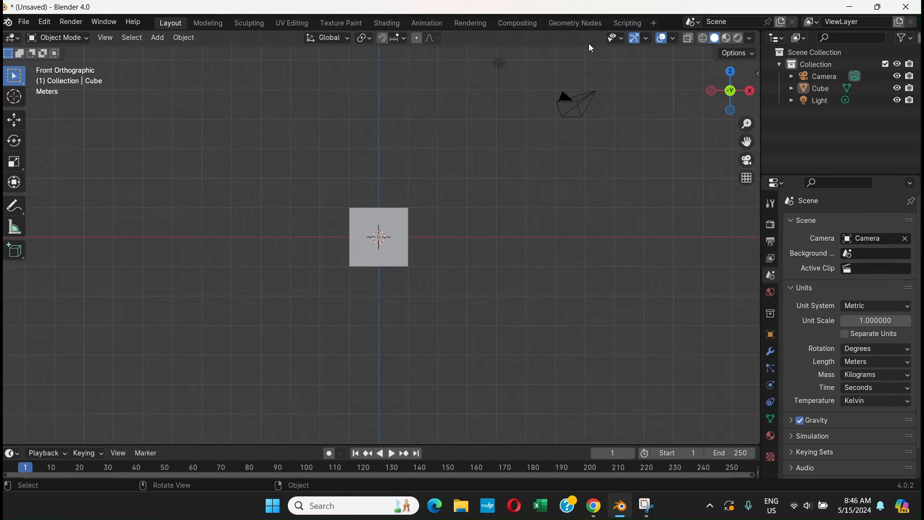
mouse_move(618, 33)
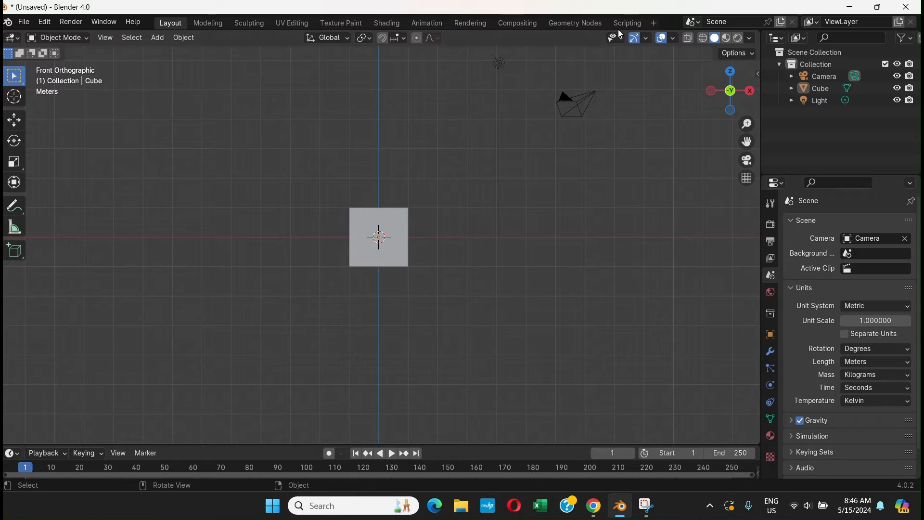
mouse_move(429, 124)
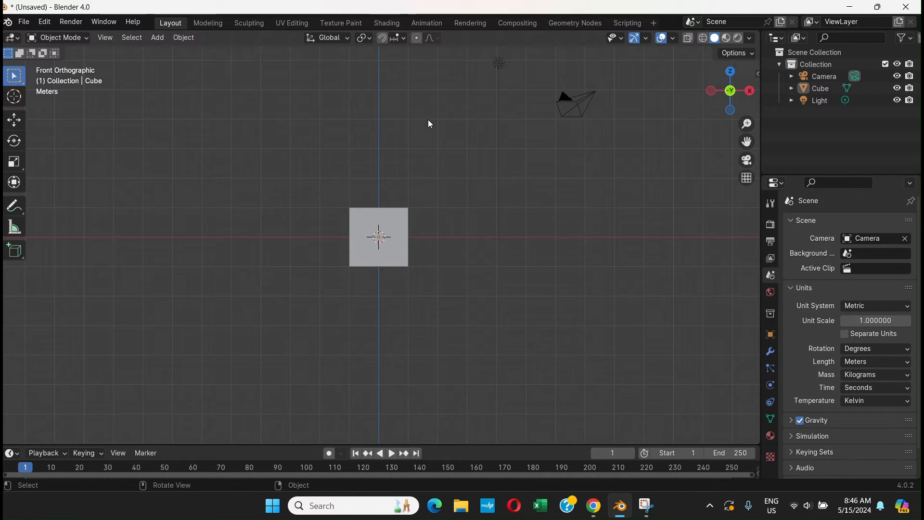
mouse_move(405, 186)
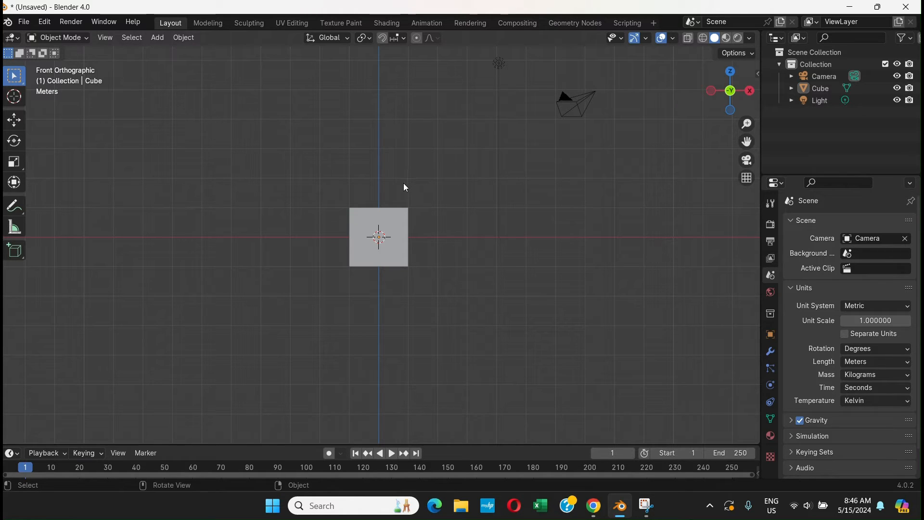
mouse_move(387, 232)
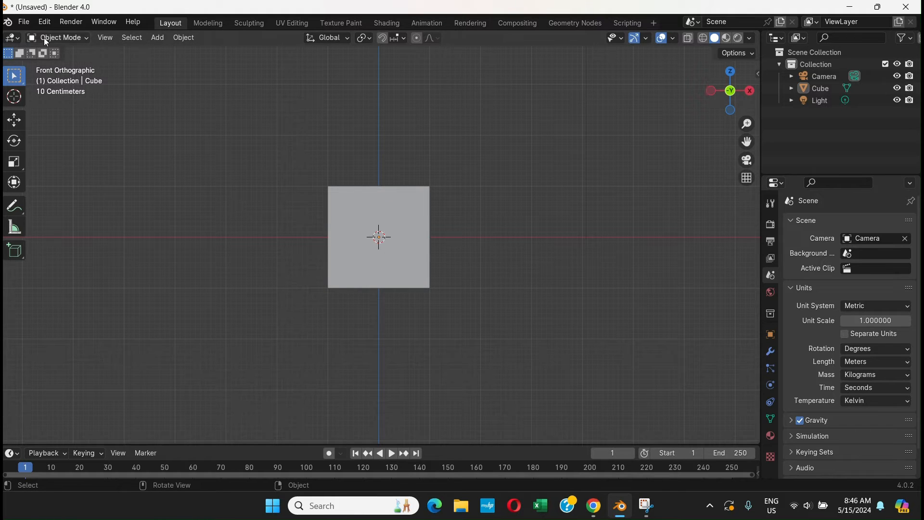
mouse_move(86, 43)
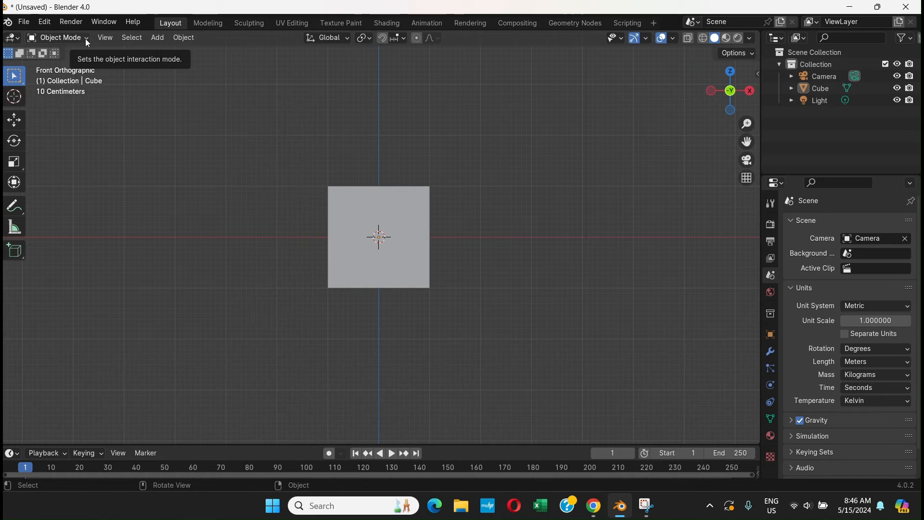
- Toggle the cube into Edit Mode, out to Object Mode, and back into Edit Mode
key("Tab")
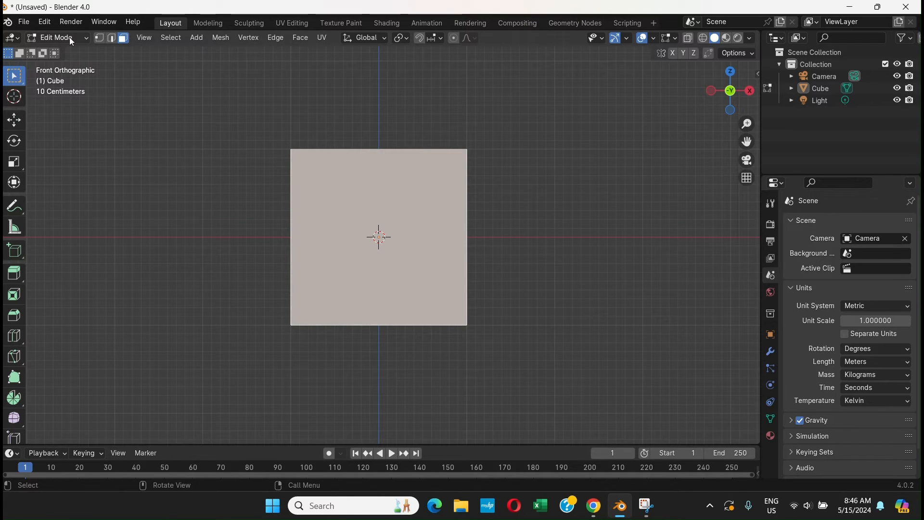
left_click(55, 38)
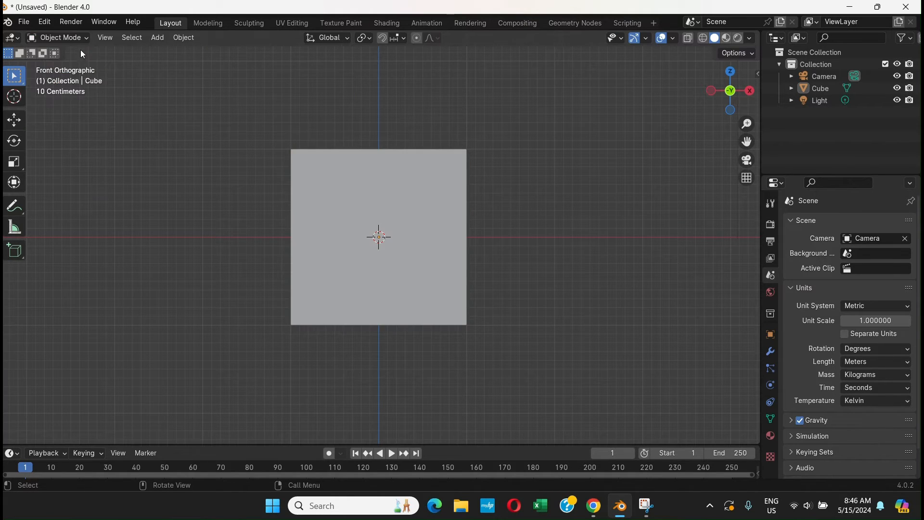
key("Tab")
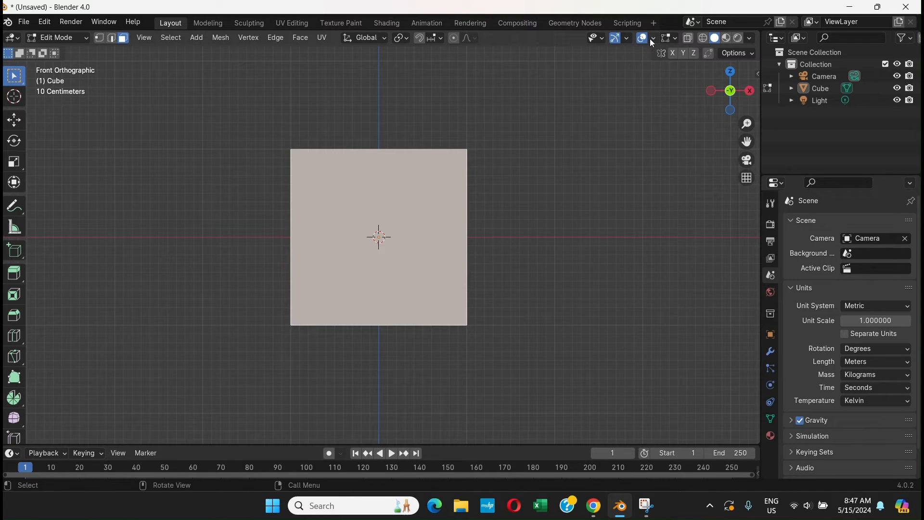
- Bring up the Viewport Overlays options in the 3D viewport header
left_click(653, 38)
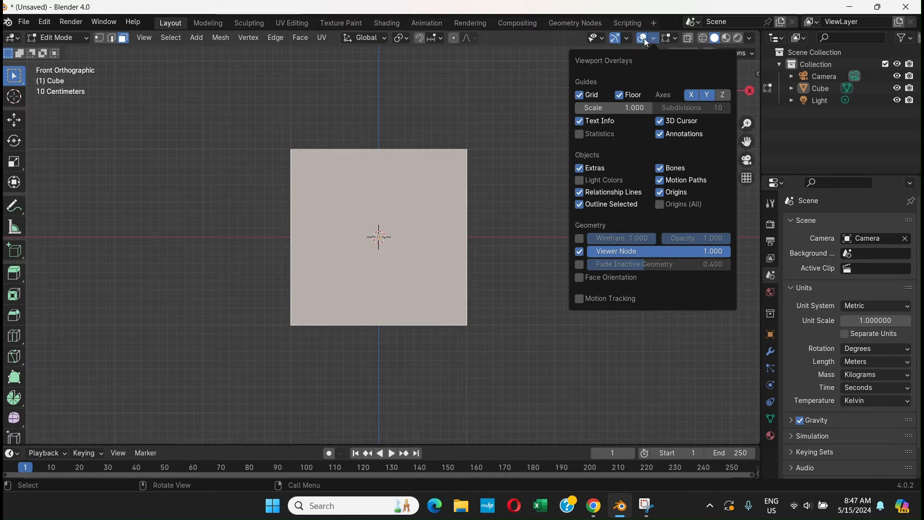
mouse_move(608, 302)
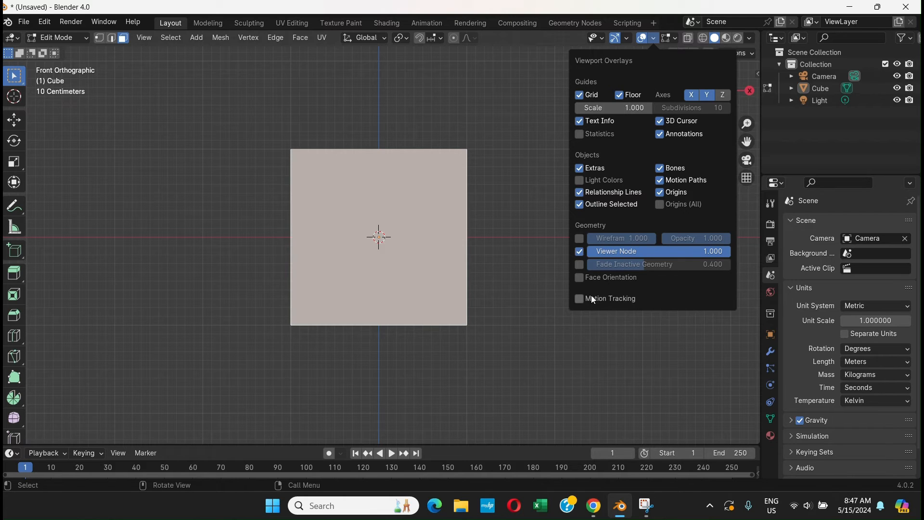
mouse_move(582, 301)
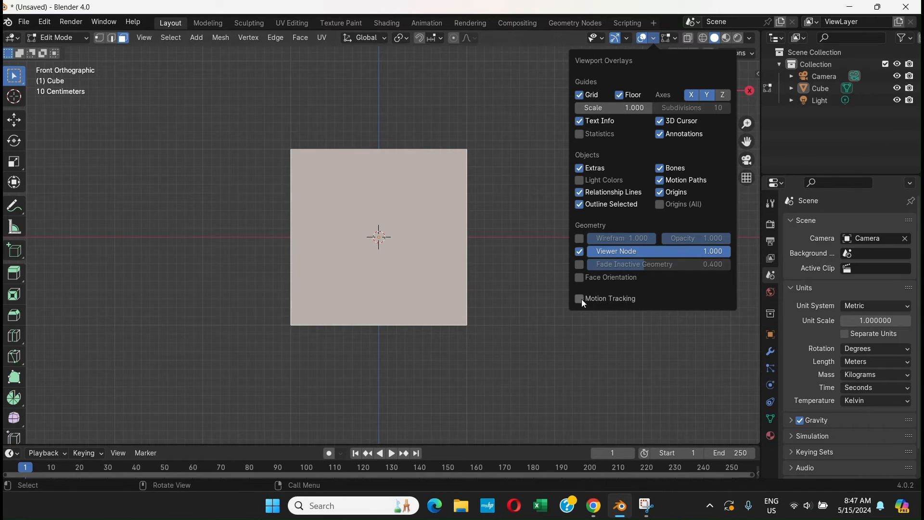
mouse_move(582, 282)
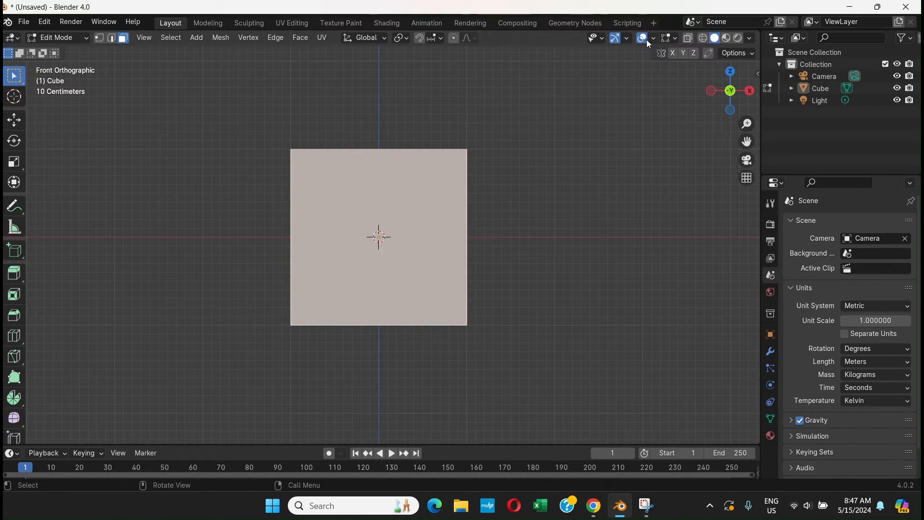
mouse_move(669, 40)
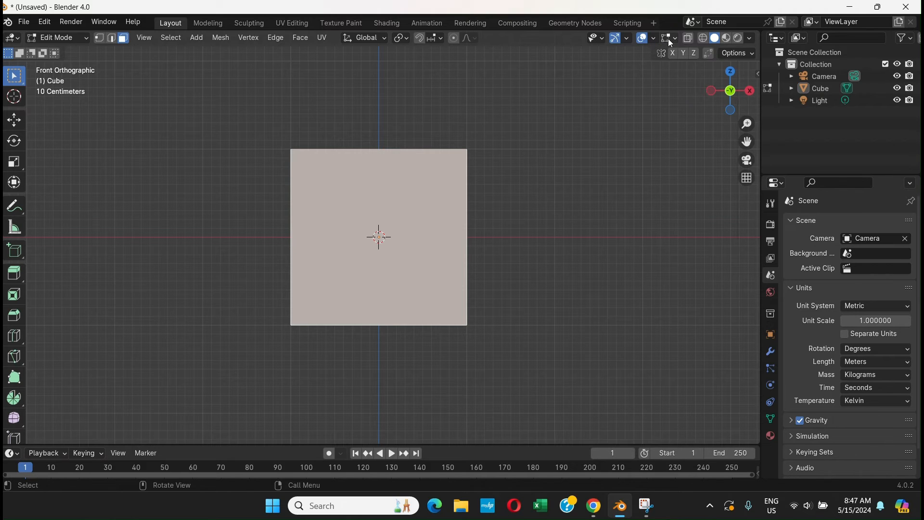
mouse_move(670, 42)
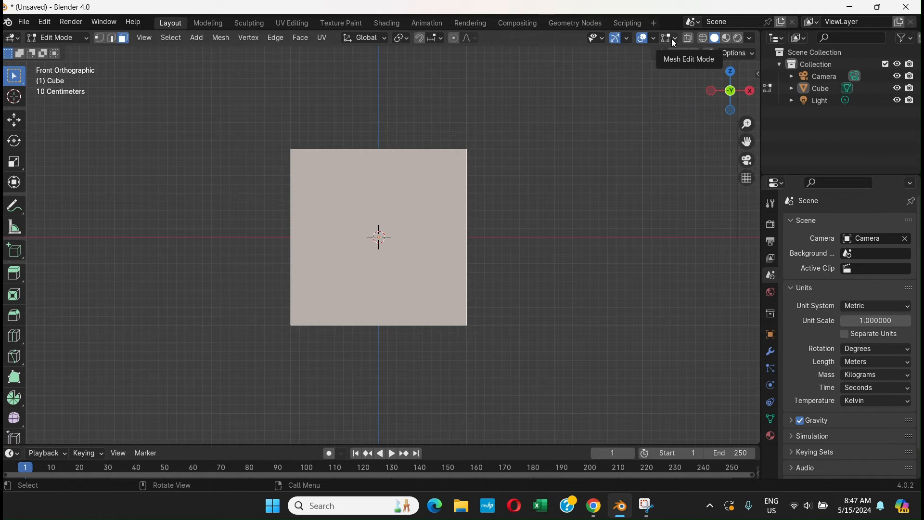
- Enable Edge Length measurements so each cube edge reads 2 m
left_click(672, 38)
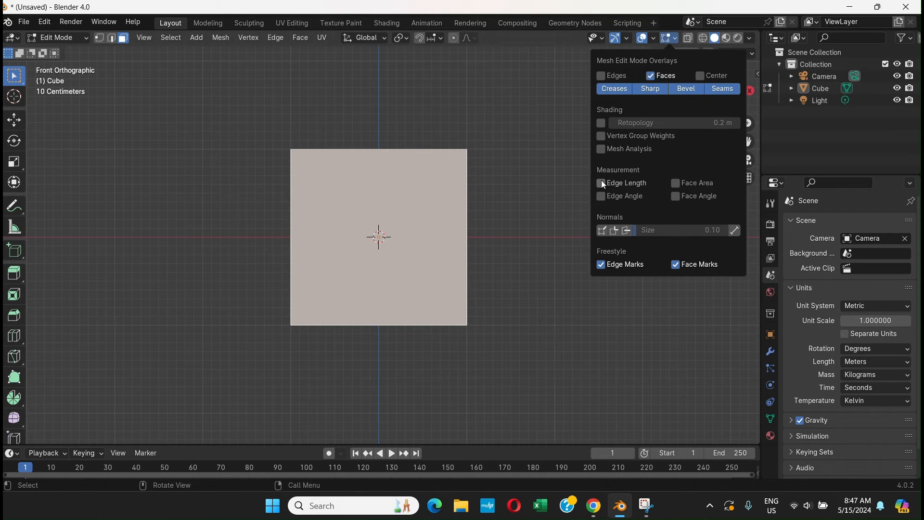
mouse_move(605, 186)
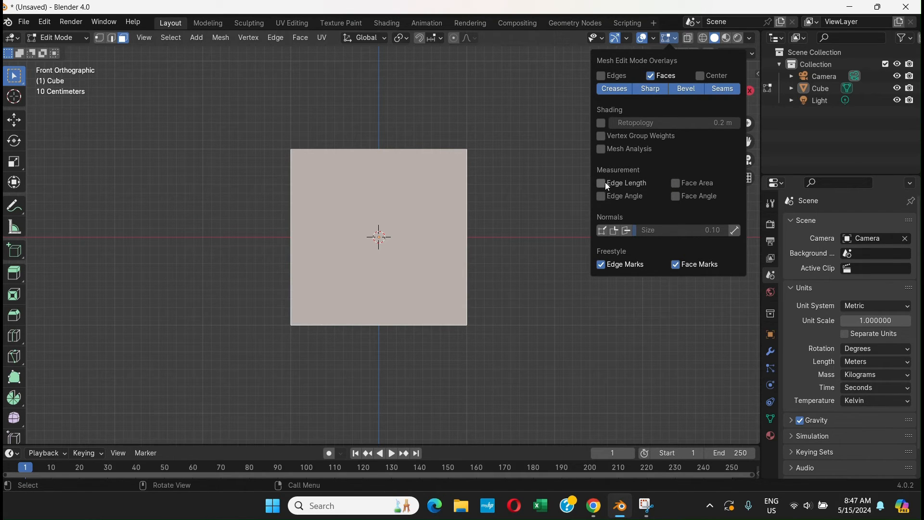
mouse_move(646, 185)
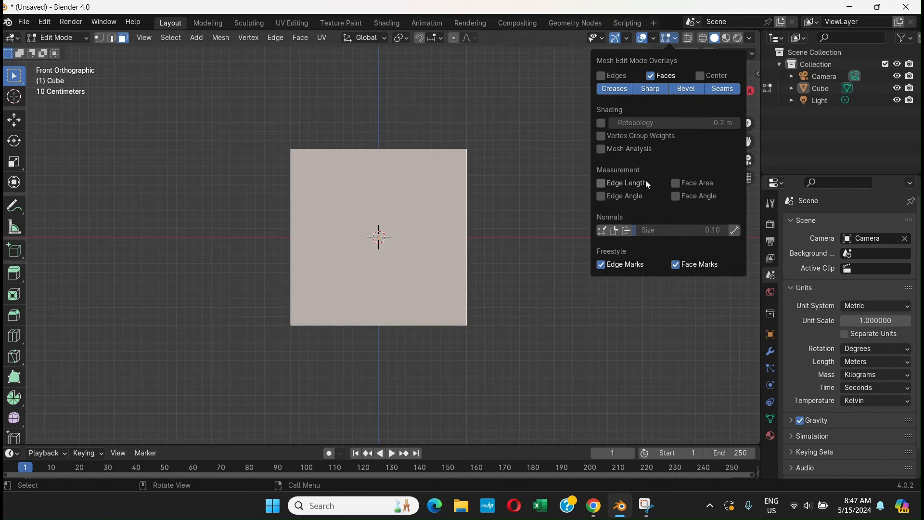
mouse_move(668, 188)
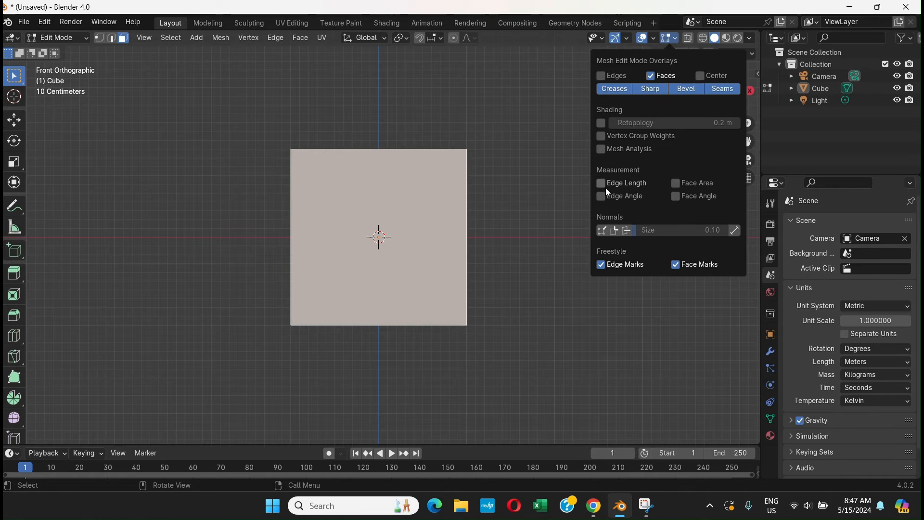
left_click(601, 183)
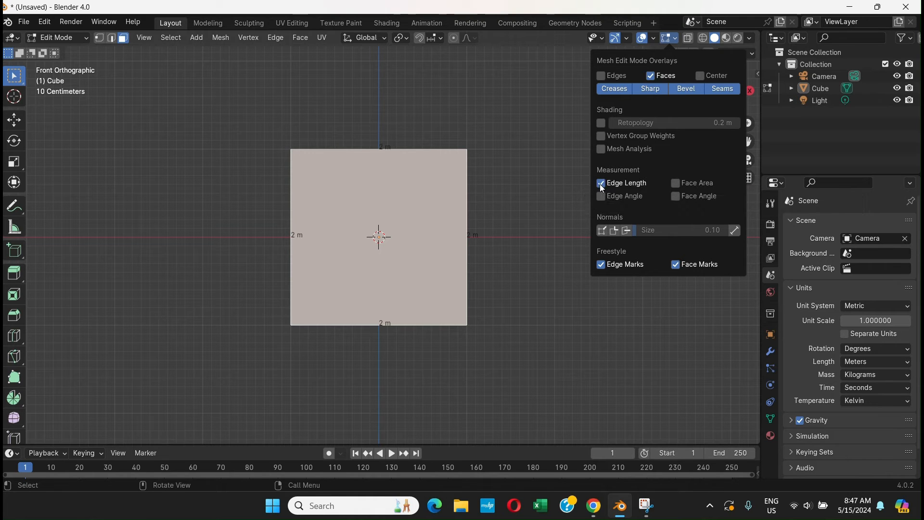
left_click(601, 183)
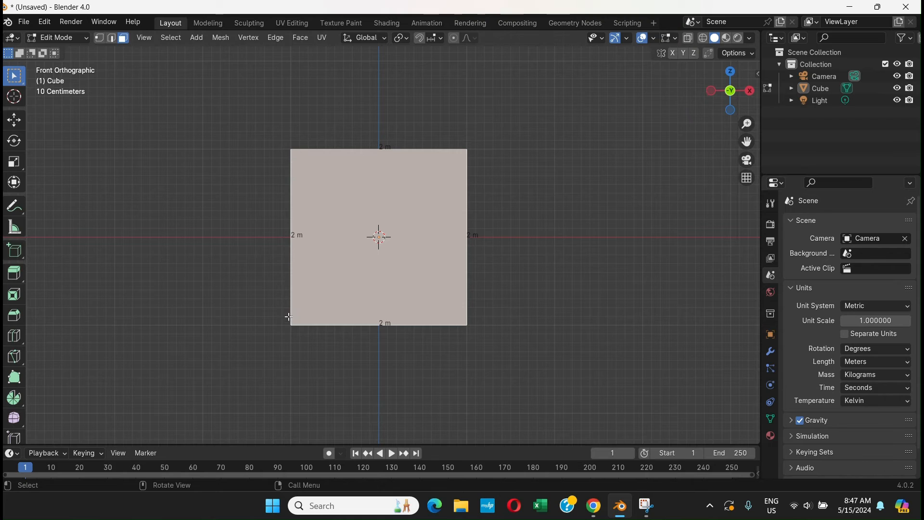
- Zoom in and switch off the Edge Length labels on the cube
scroll("up", 3)
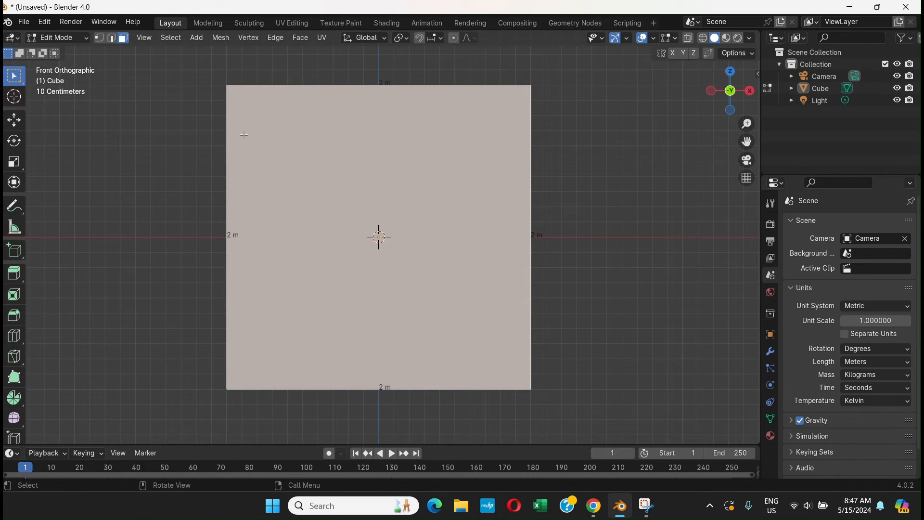
mouse_move(218, 110)
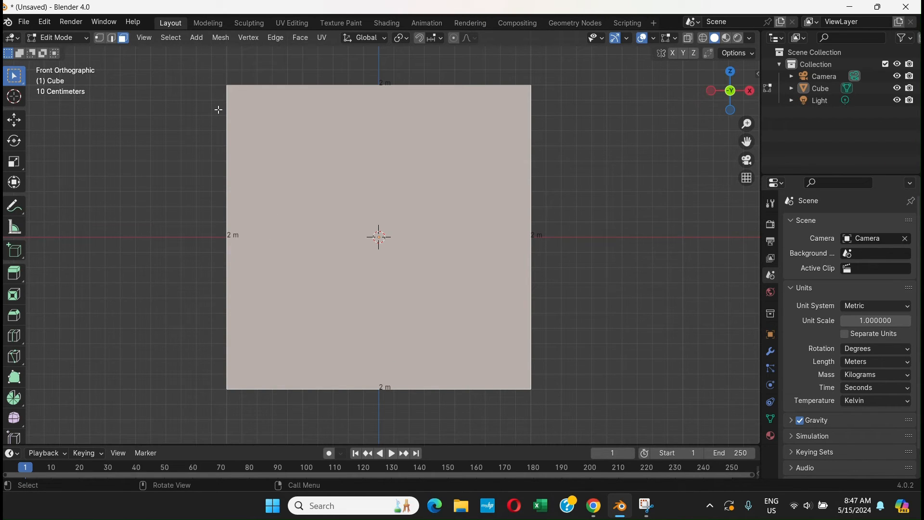
mouse_move(238, 317)
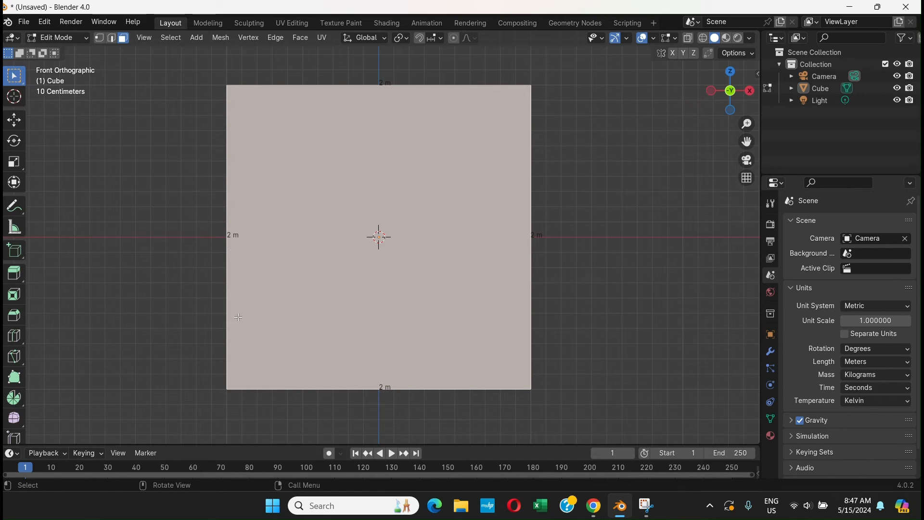
mouse_move(677, 45)
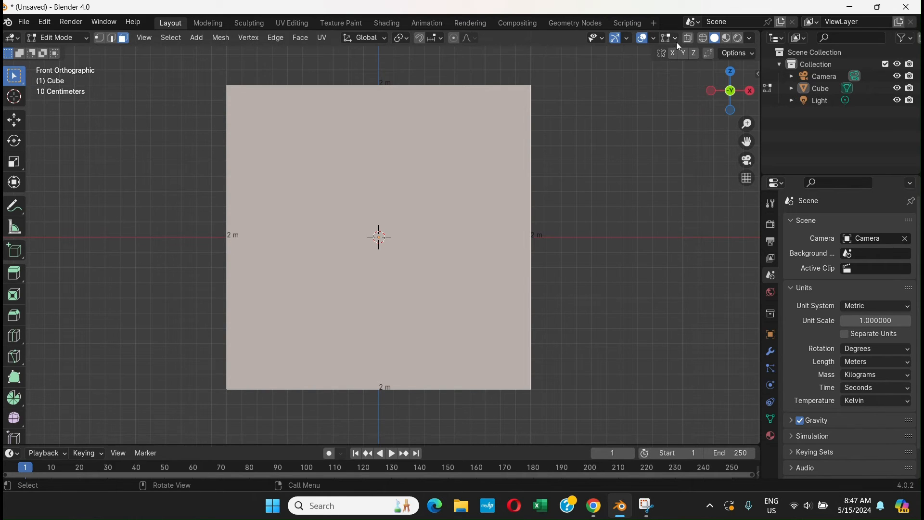
left_click(676, 37)
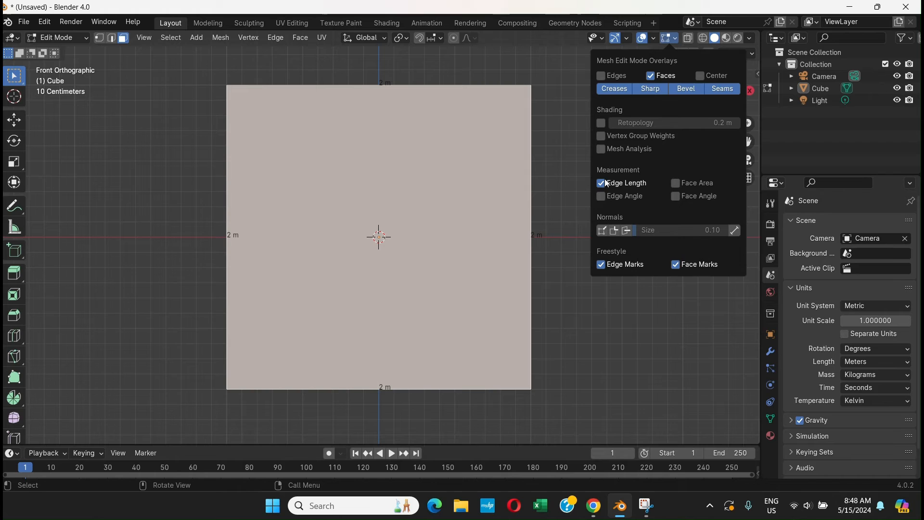
left_click(601, 183)
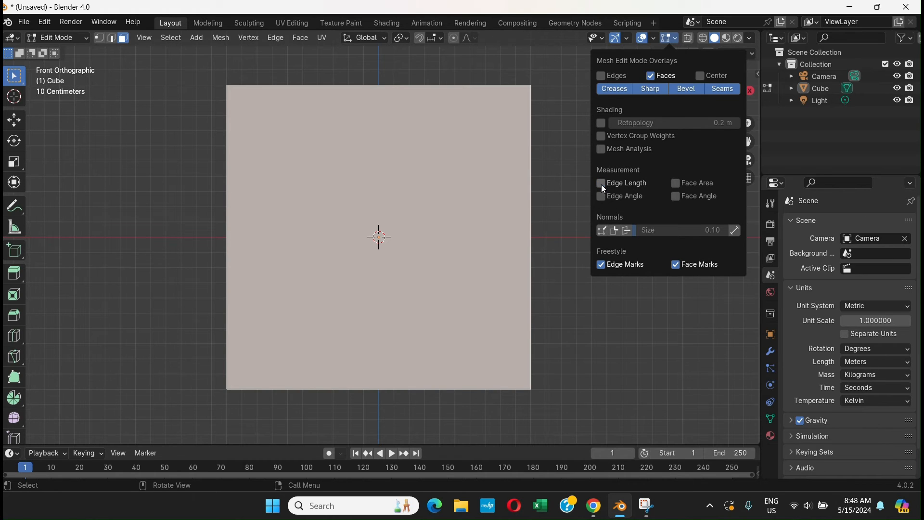
mouse_move(676, 183)
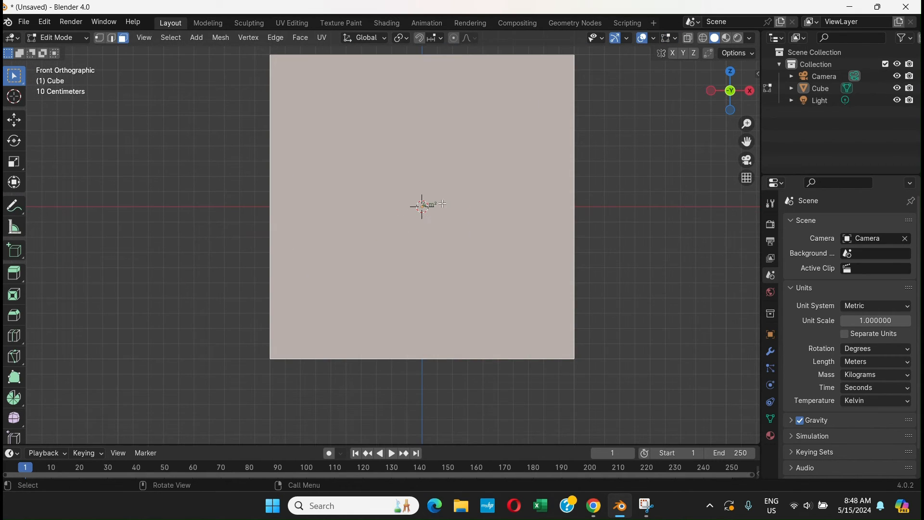
- Select the cube's front face to display its 4 m² area label
scroll("down", 3)
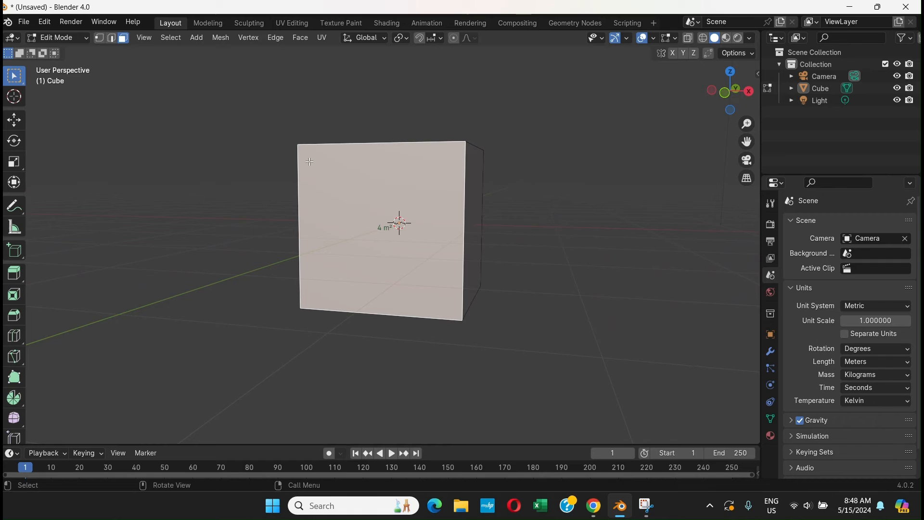
mouse_move(183, 109)
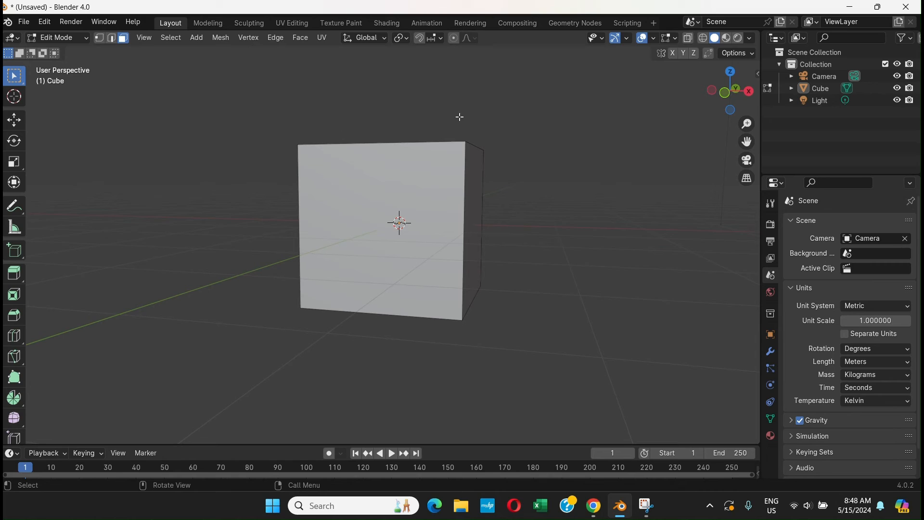
mouse_move(123, 38)
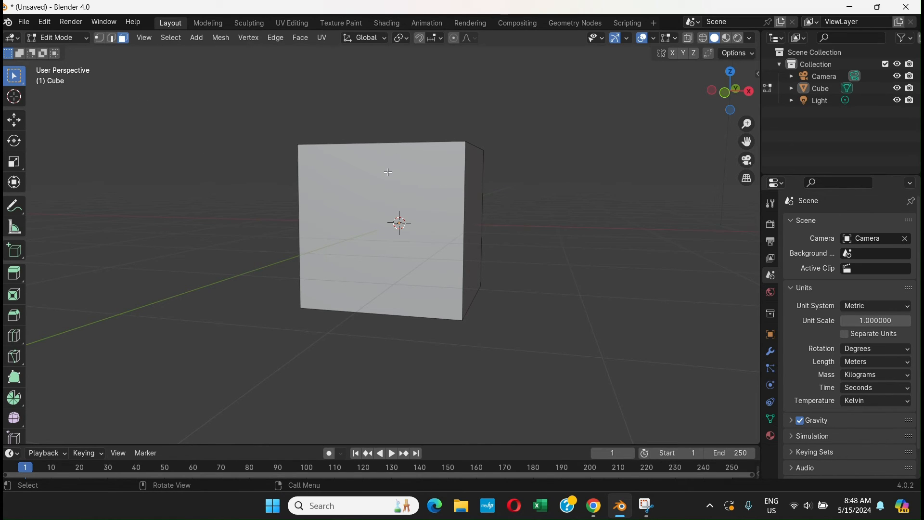
left_click(383, 230)
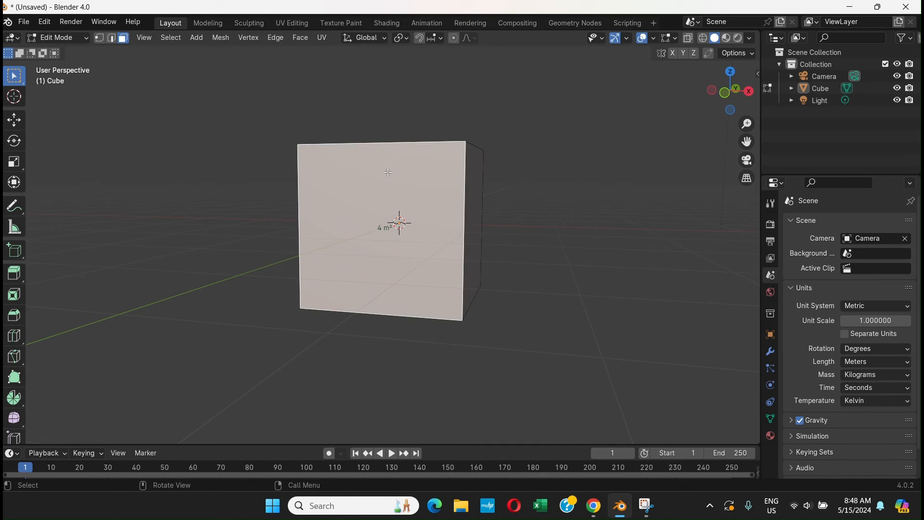
mouse_move(319, 189)
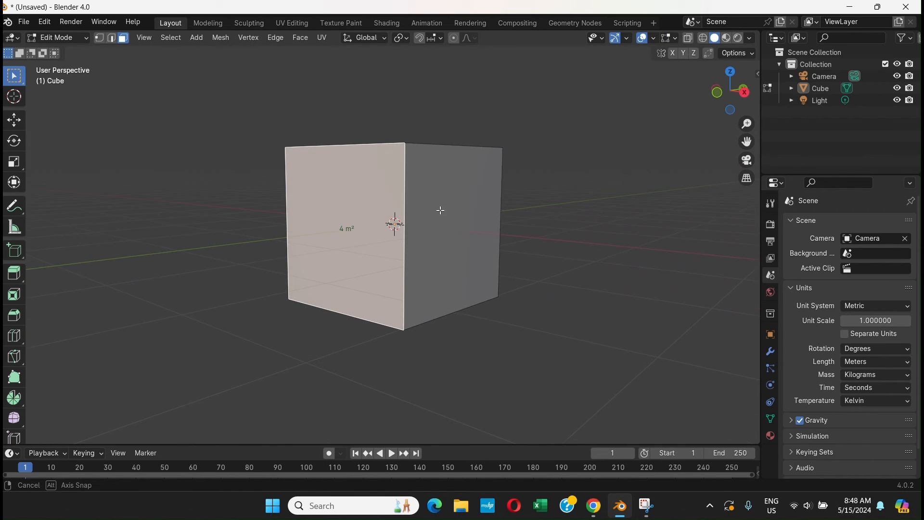
mouse_move(112, 38)
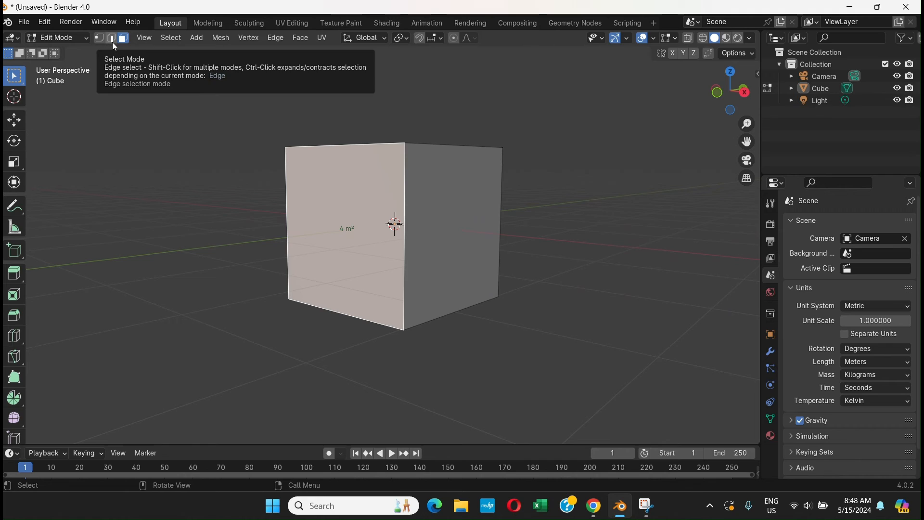
- Switch to edge select mode and bring up the mesh measurement overlay options
left_click(112, 37)
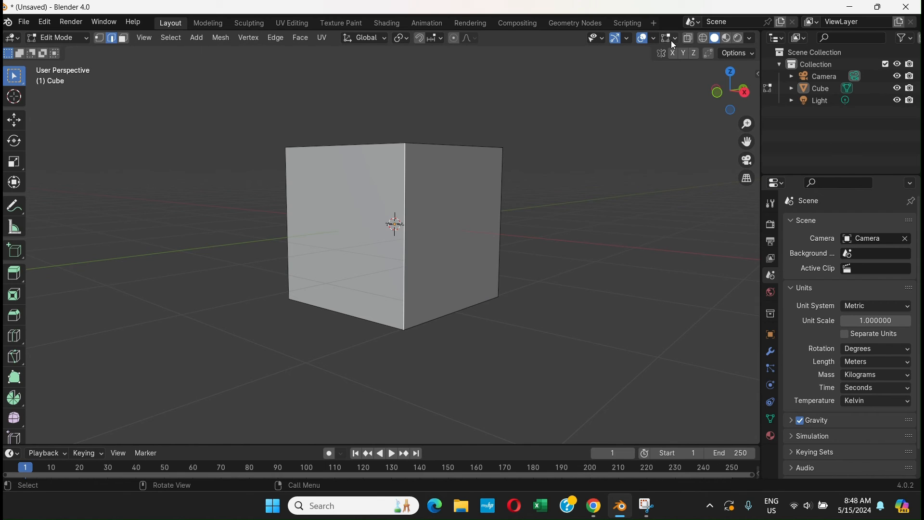
left_click(670, 38)
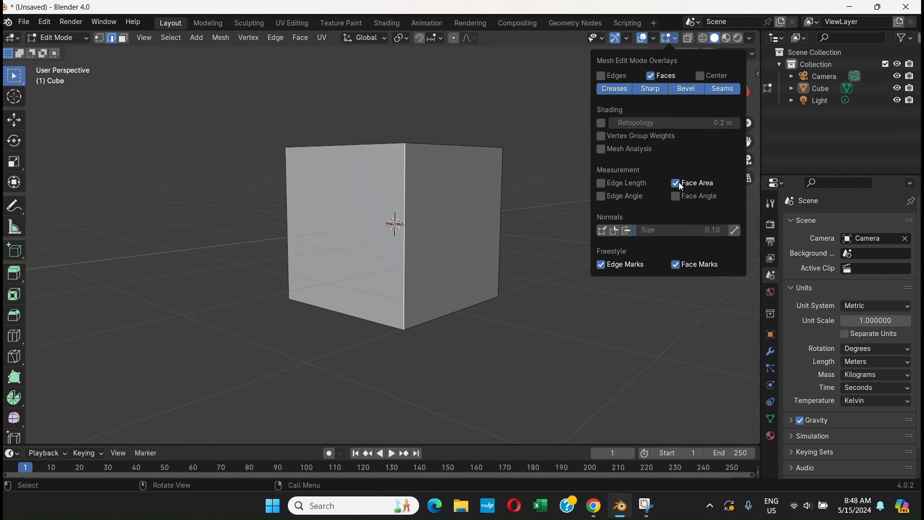
mouse_move(677, 188)
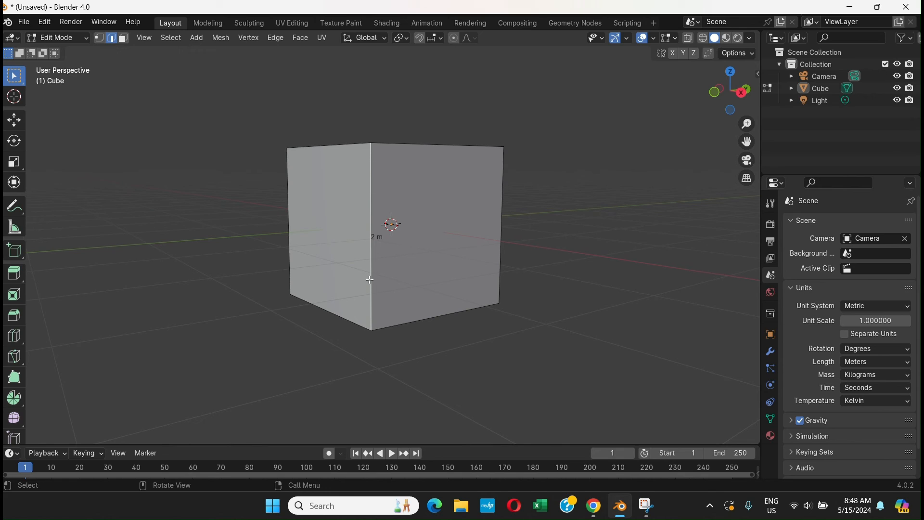
mouse_move(685, 166)
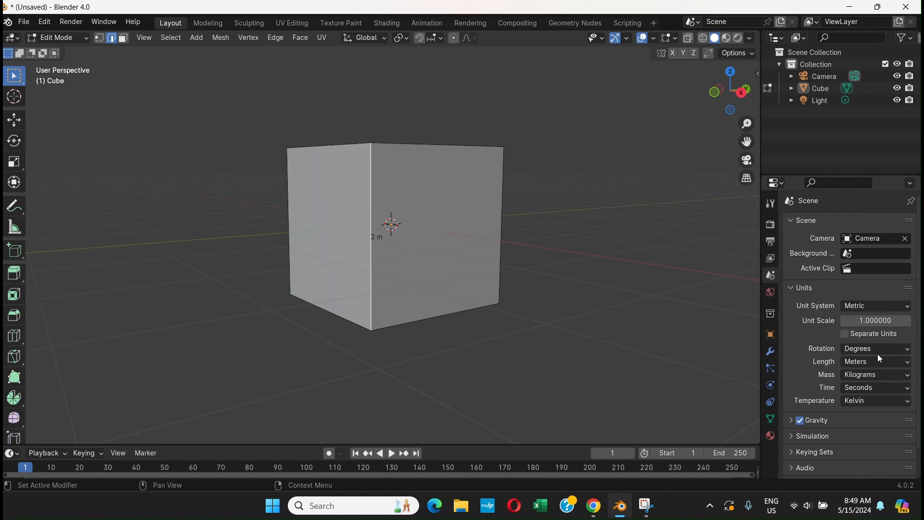
left_click(876, 361)
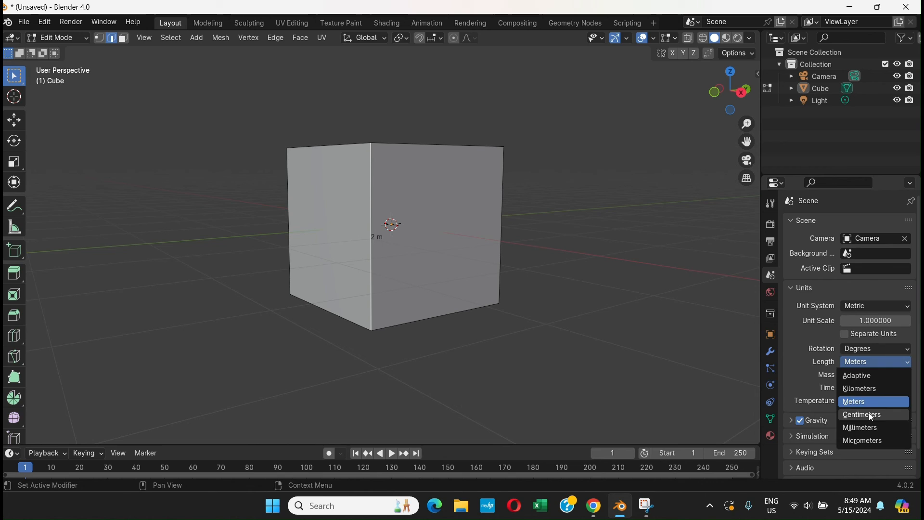
left_click(861, 414)
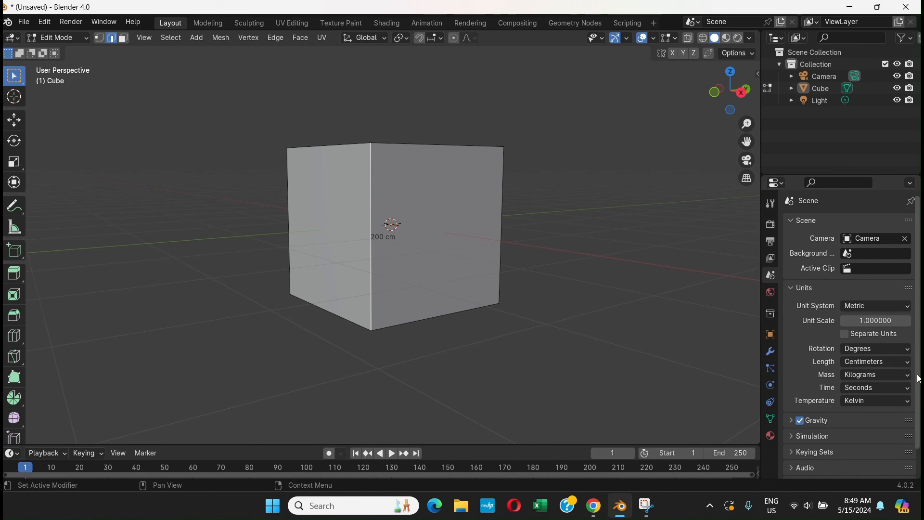
left_click(876, 361)
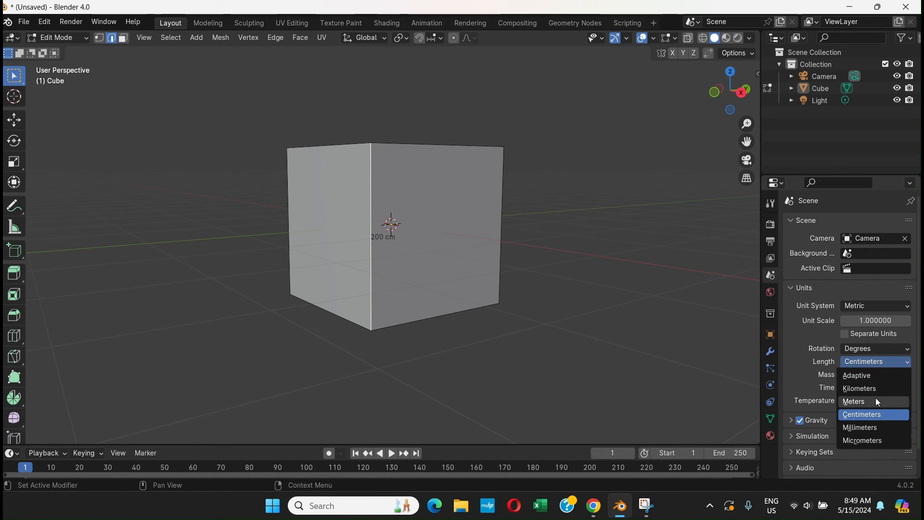
left_click(853, 401)
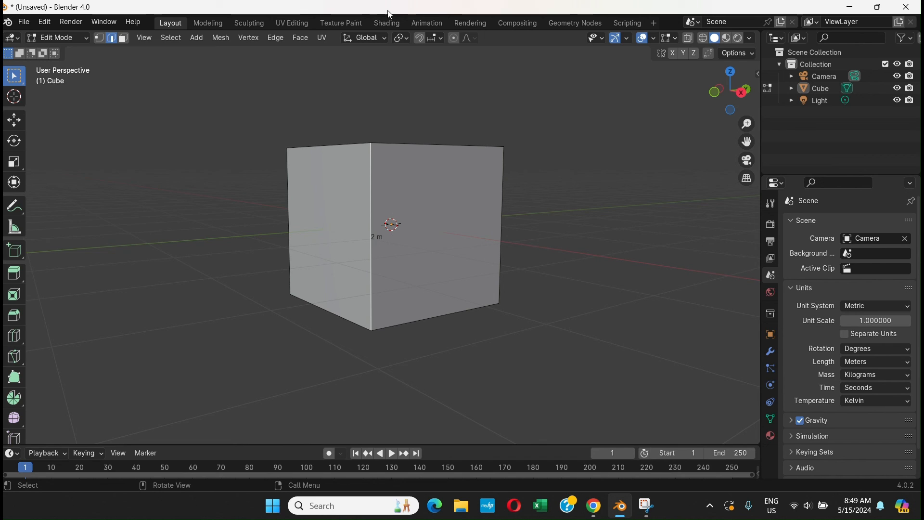
mouse_move(53, 38)
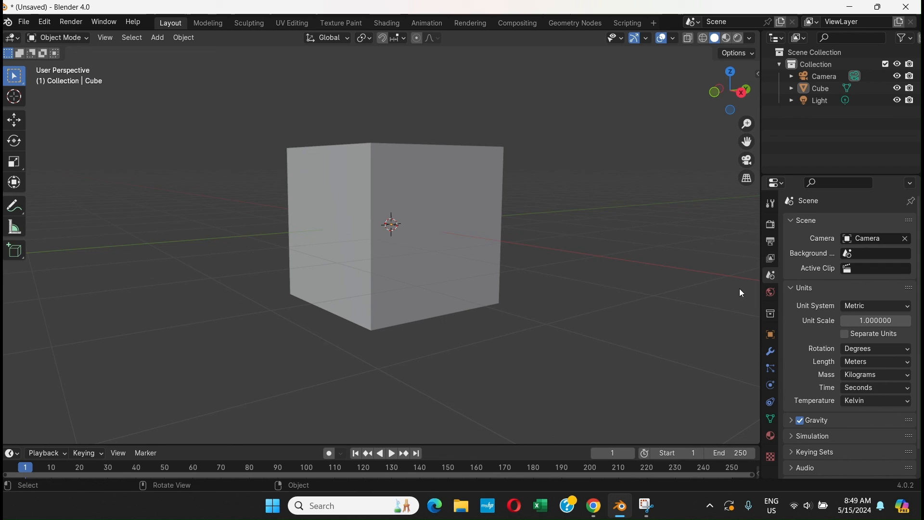
mouse_move(339, 140)
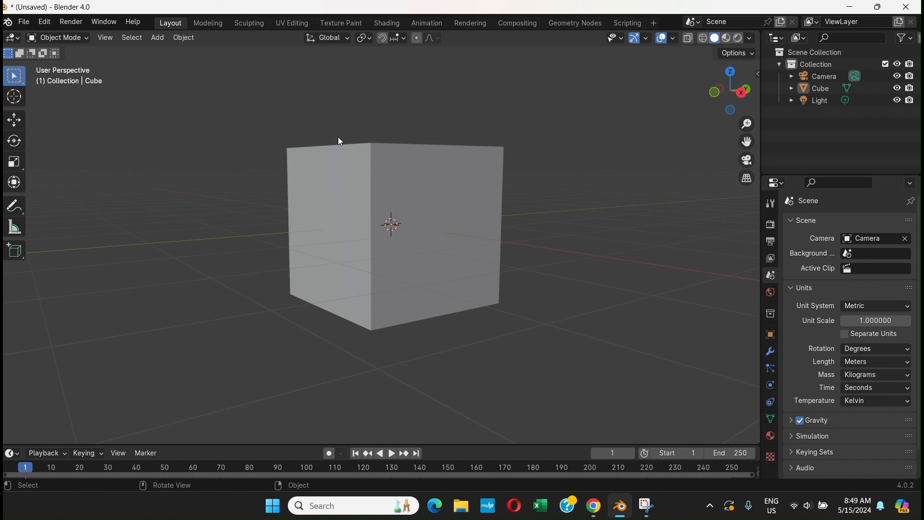
mouse_move(225, 114)
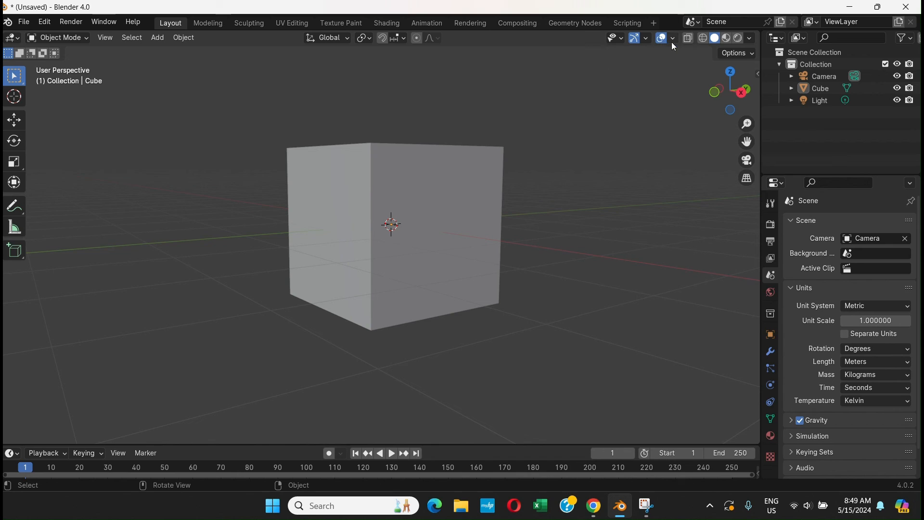
- Briefly show and hide the Viewport Overlays popover with the cube back in Object Mode
left_click(671, 38)
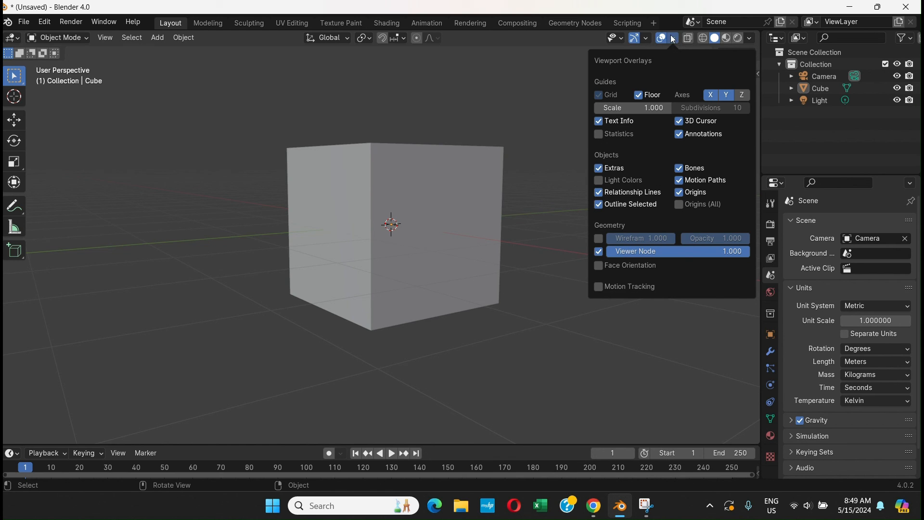
left_click(671, 38)
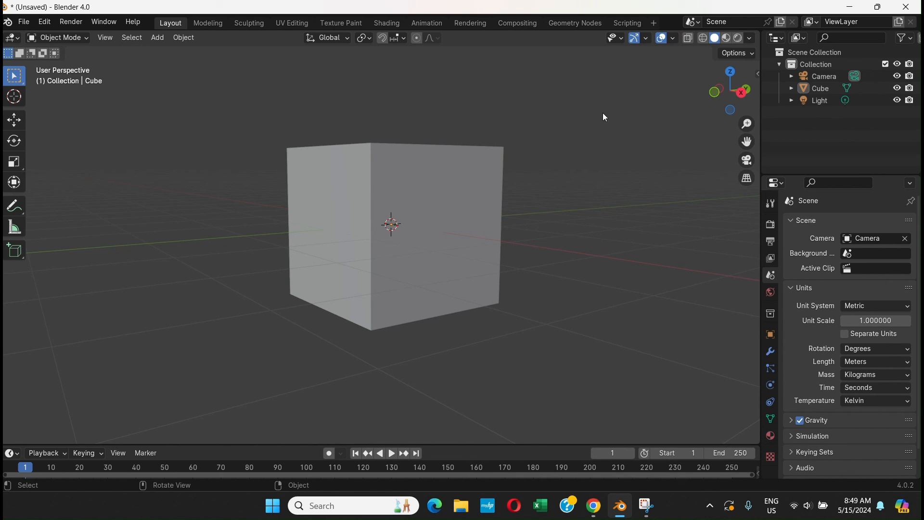